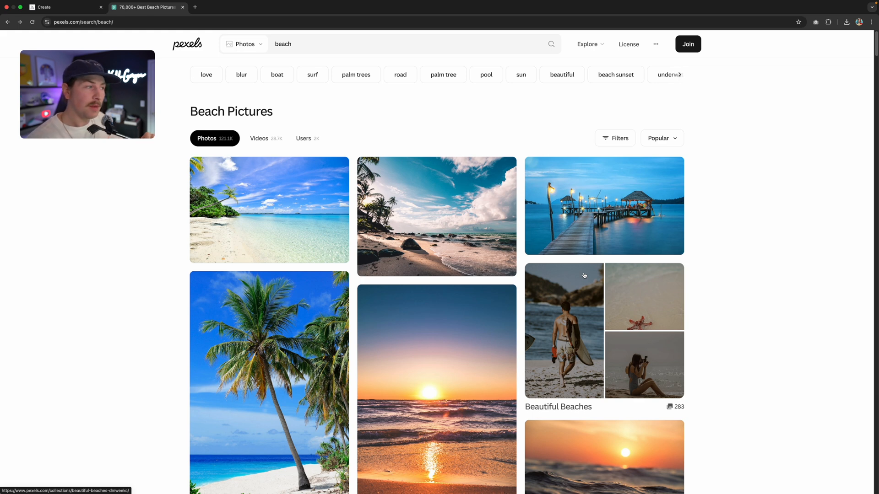
{"action": "mouse_move", "coordinate": [260, 139]}
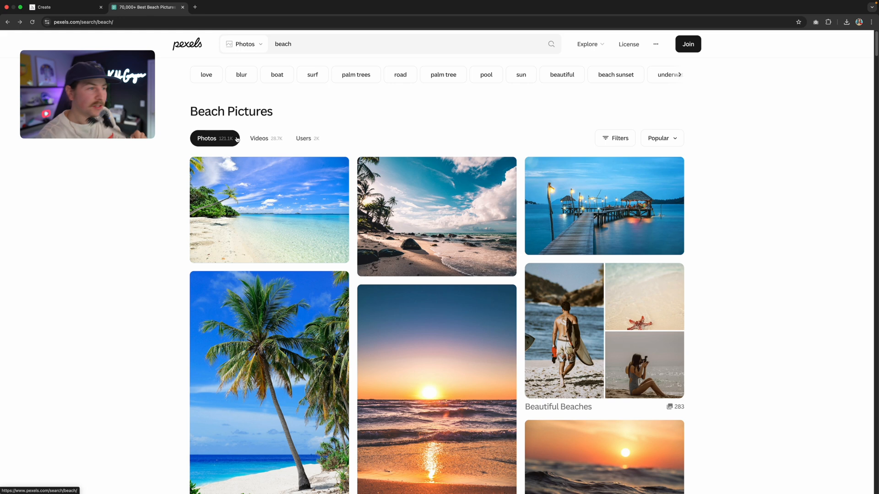
{"action": "mouse_move", "coordinate": [51, 178]}
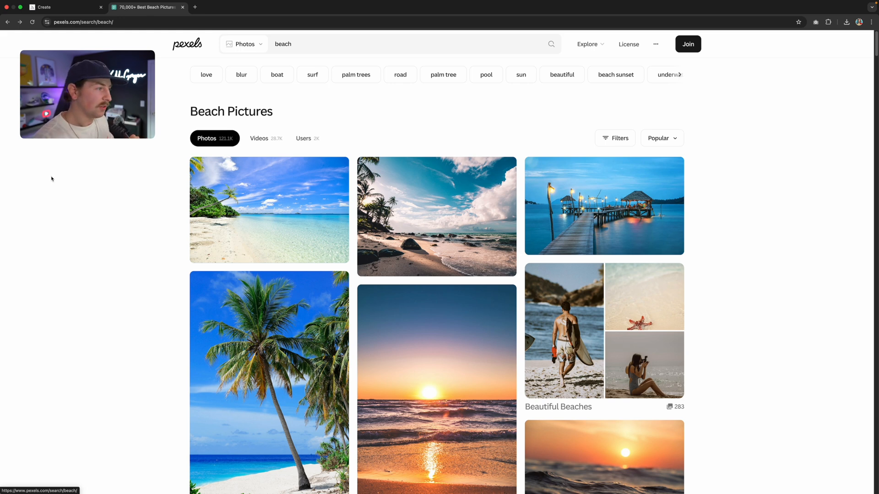
Select the three swimmers and run Generative Fill on them with an empty prompt.
{"action": "scroll", "scroll_direction": "down", "scroll_amount": 3}
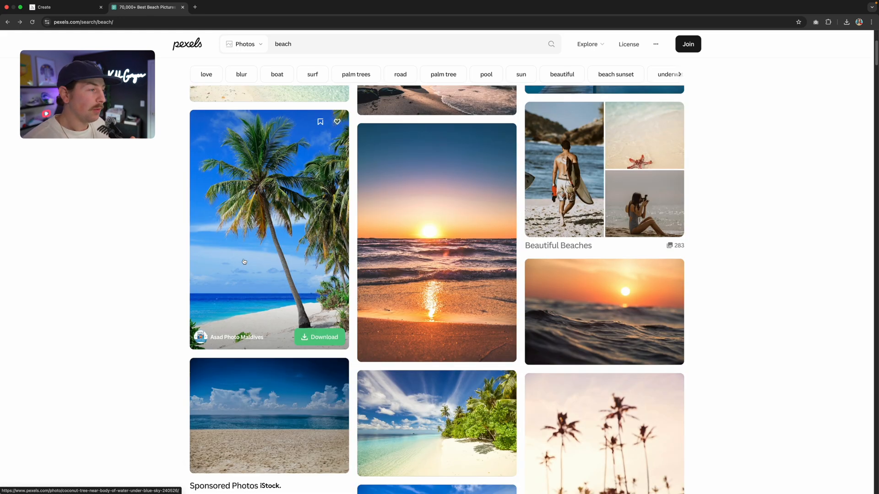
{"action": "scroll", "scroll_direction": "down", "scroll_amount": 3}
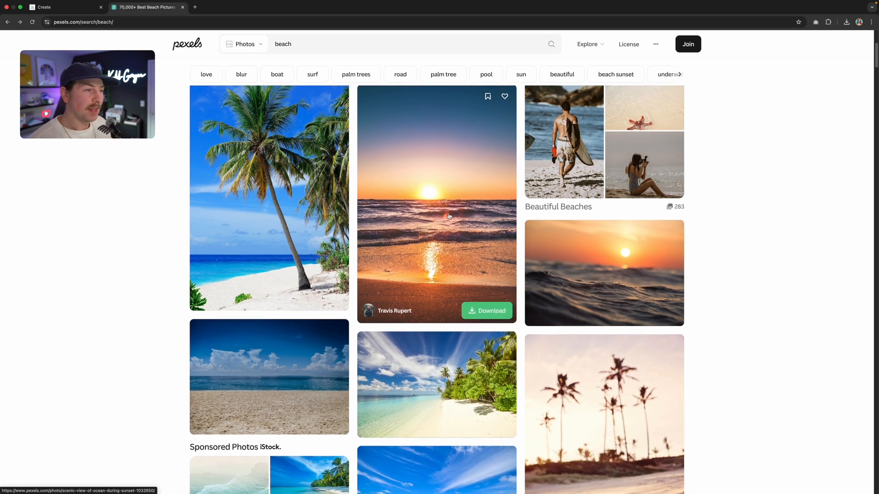
{"action": "left_click", "coordinate": [330, 474]}
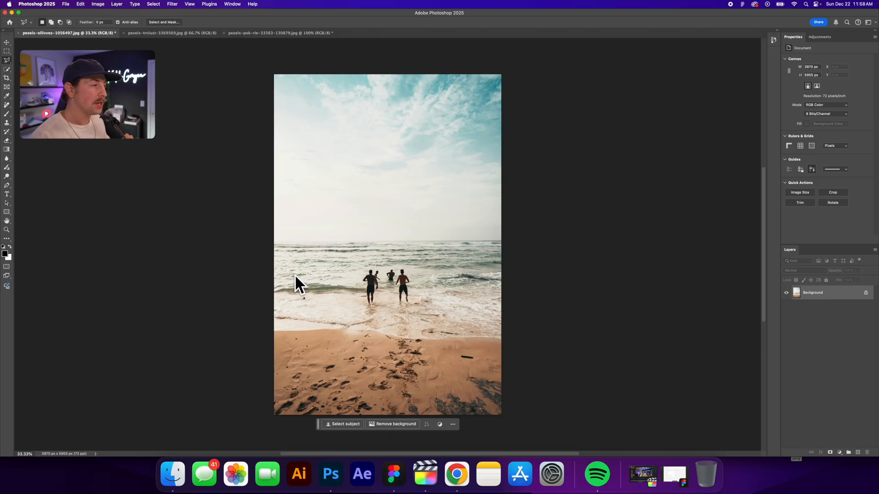
{"action": "mouse_move", "coordinate": [499, 203]}
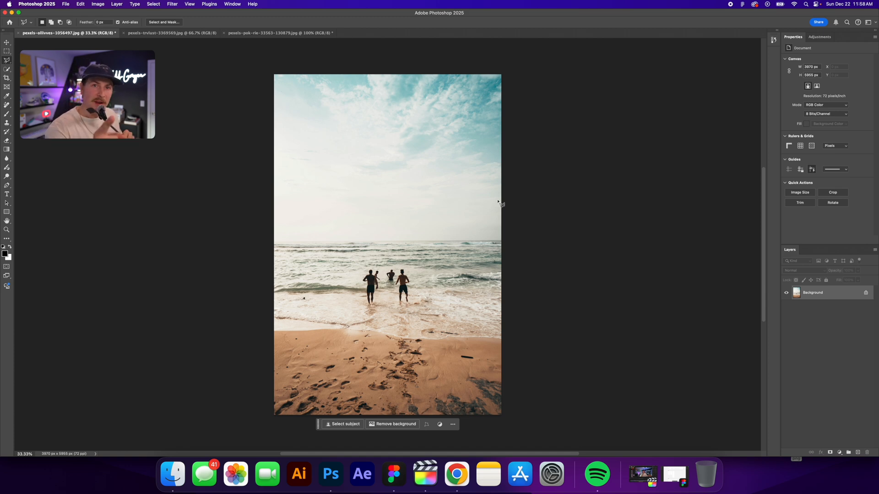
{"action": "mouse_move", "coordinate": [485, 191]}
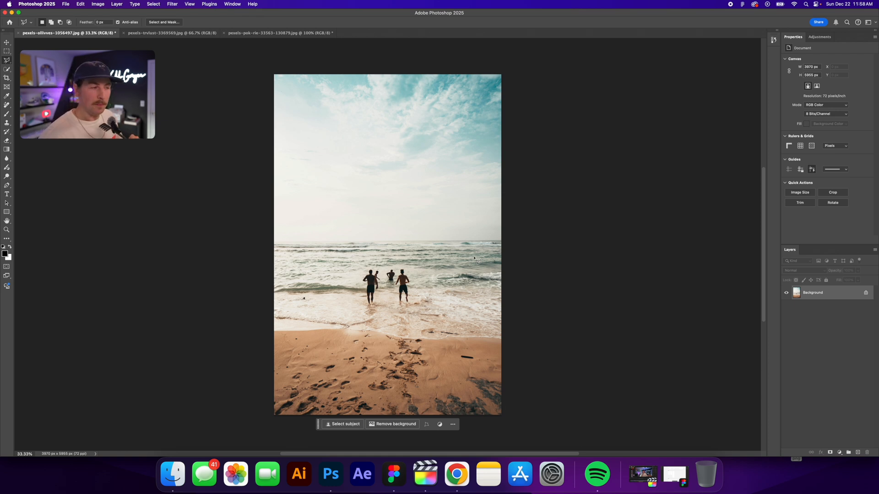
{"action": "mouse_move", "coordinate": [487, 283]}
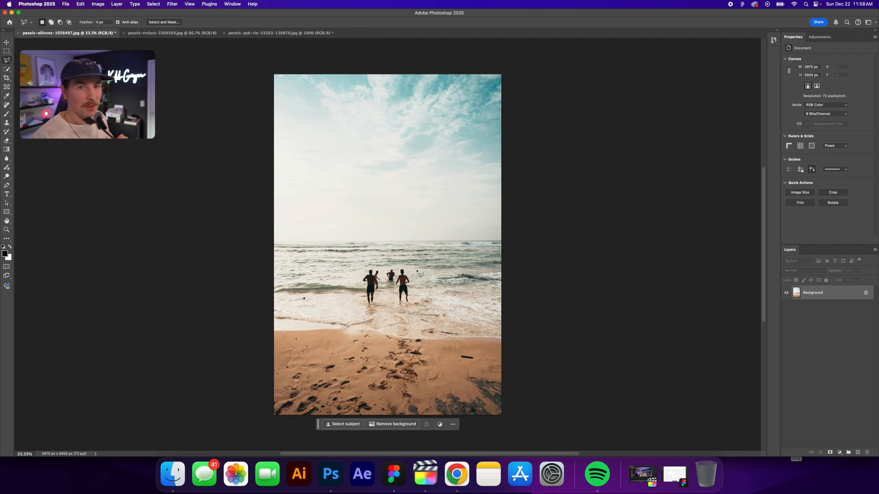
{"action": "mouse_move", "coordinate": [359, 313]}
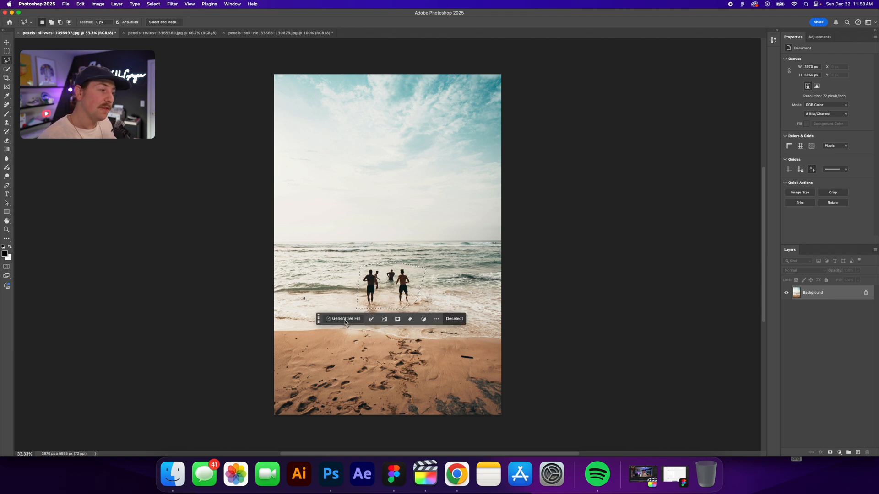
{"action": "left_click", "coordinate": [345, 319]}
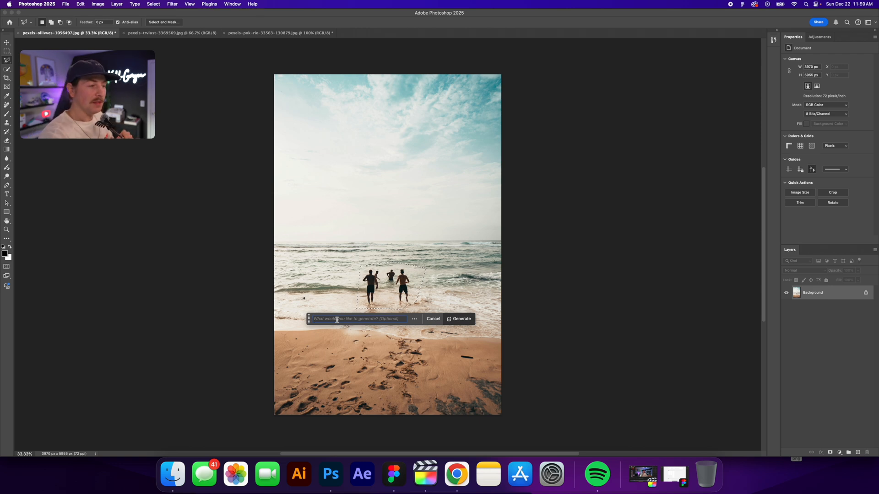
{"action": "left_click", "coordinate": [461, 319]}
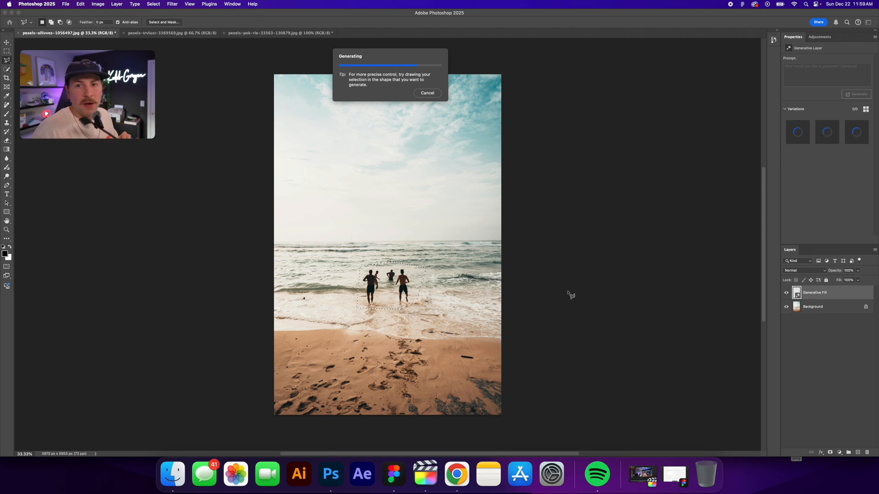
{"action": "mouse_move", "coordinate": [550, 273]}
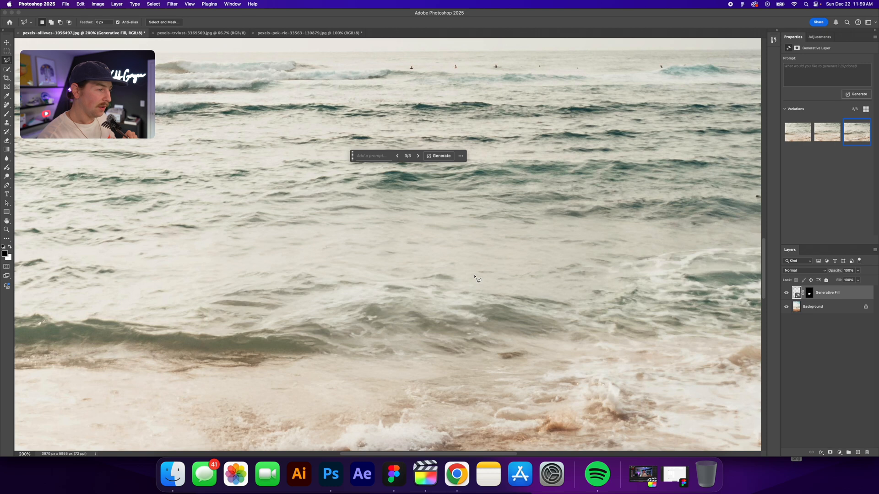
Zoom to inspect the filled surf where the swimmers were removed.
{"action": "scroll", "scroll_direction": "down", "scroll_amount": 3}
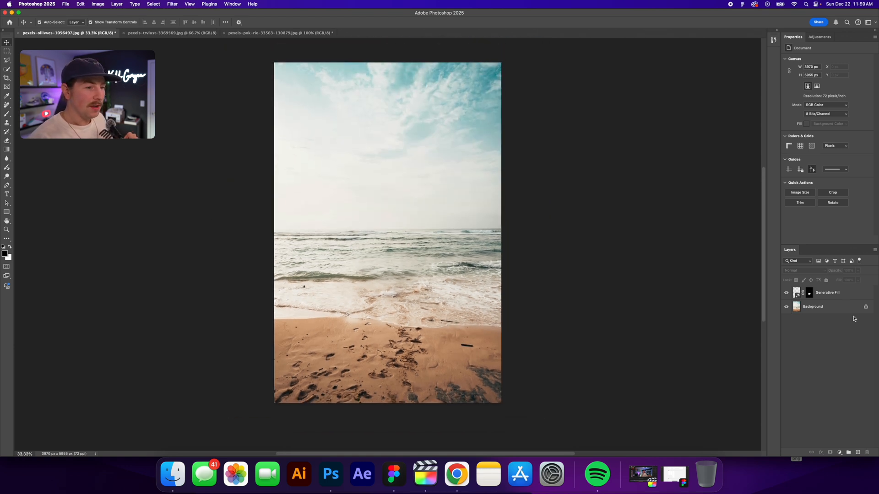
{"action": "left_click", "coordinate": [786, 293]}
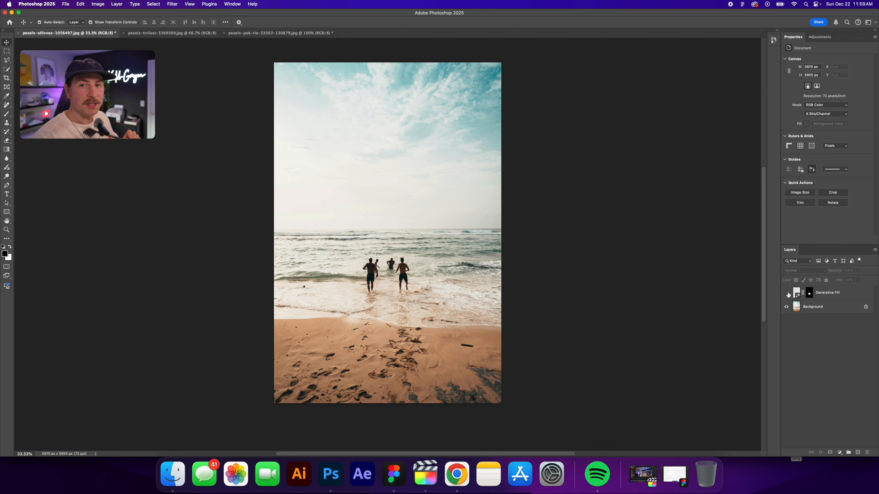
{"action": "left_click", "coordinate": [787, 294]}
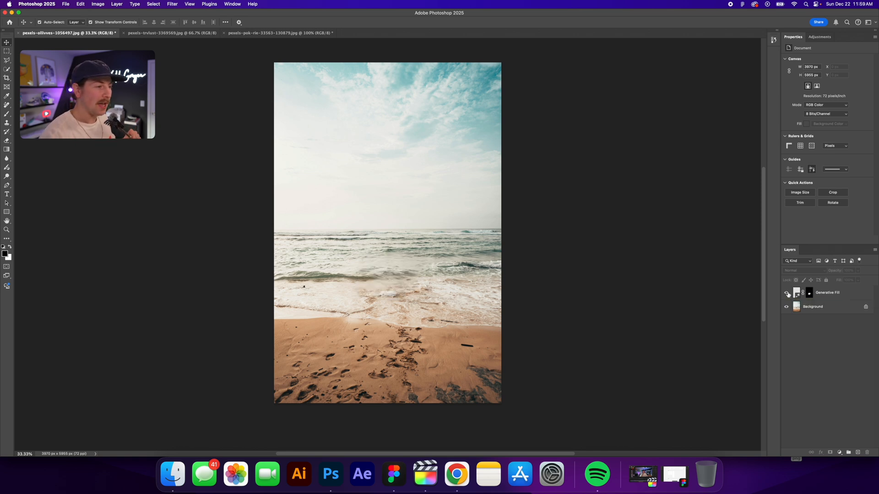
{"action": "left_click", "coordinate": [828, 293]}
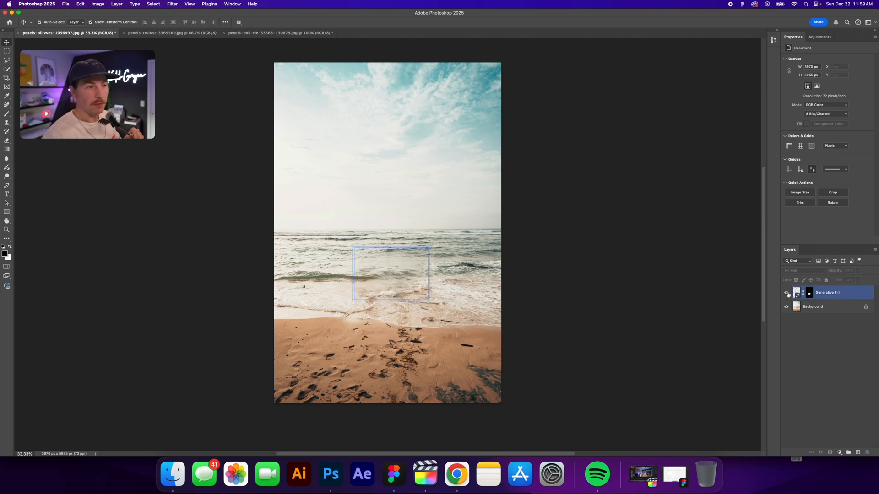
{"action": "left_click", "coordinate": [171, 33]}
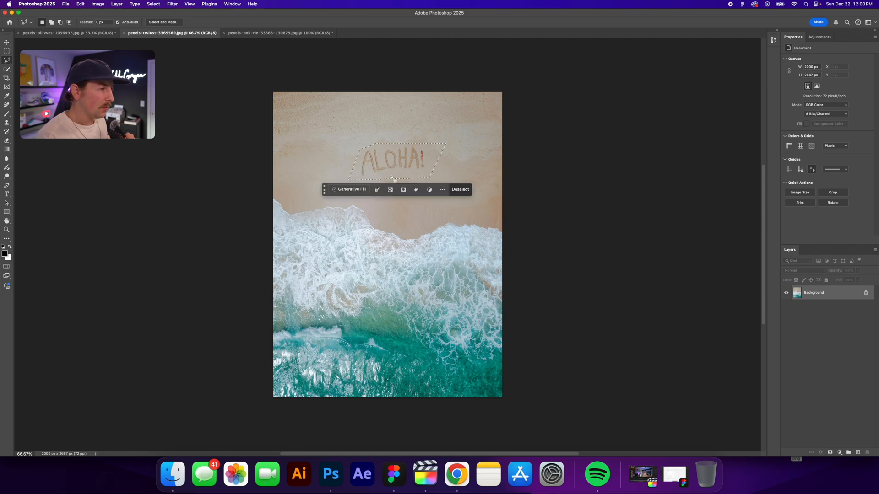
Fill the ALOHA selection with generated sand and cycle through its variations.
{"action": "left_click", "coordinate": [348, 188]}
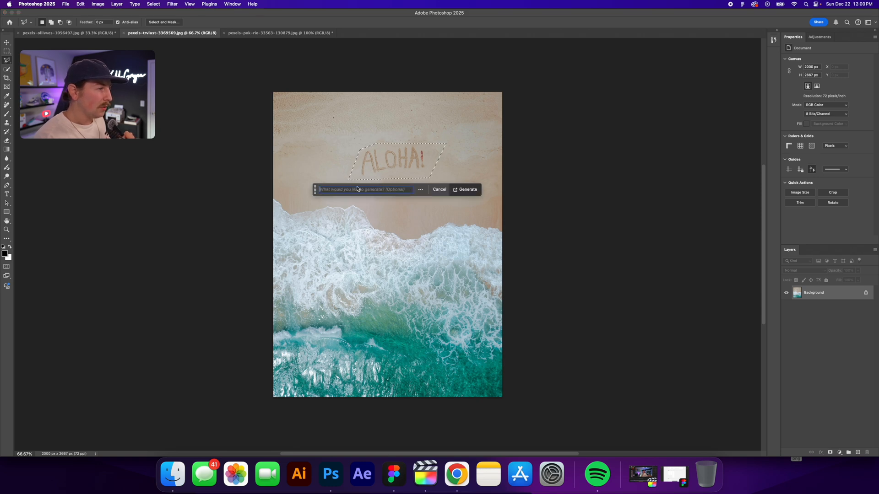
{"action": "left_click", "coordinate": [465, 189]}
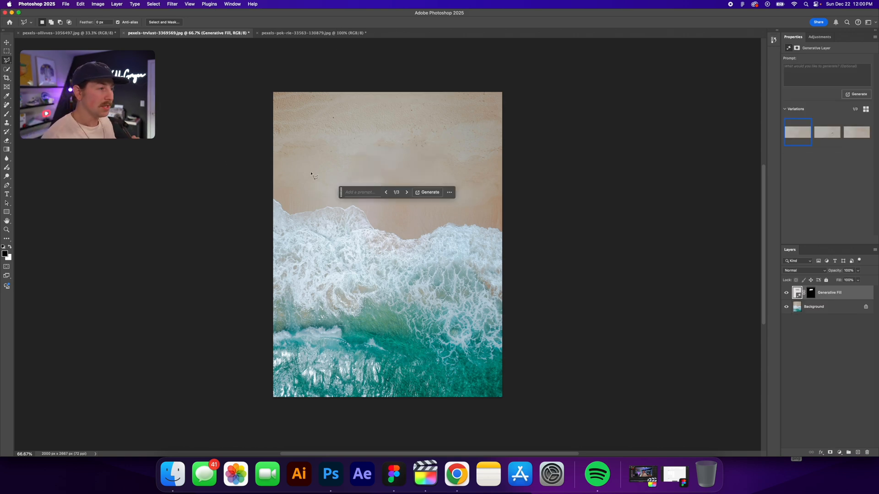
{"action": "left_click", "coordinate": [406, 193]}
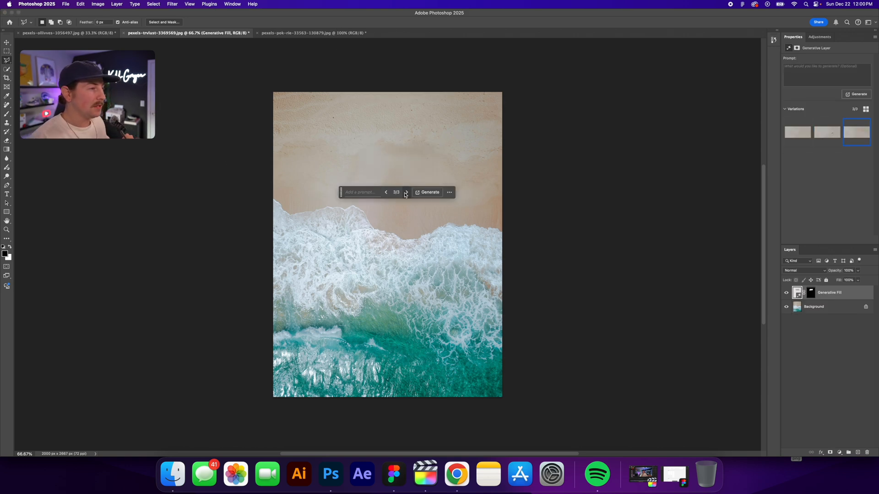
{"action": "mouse_move", "coordinate": [405, 192]}
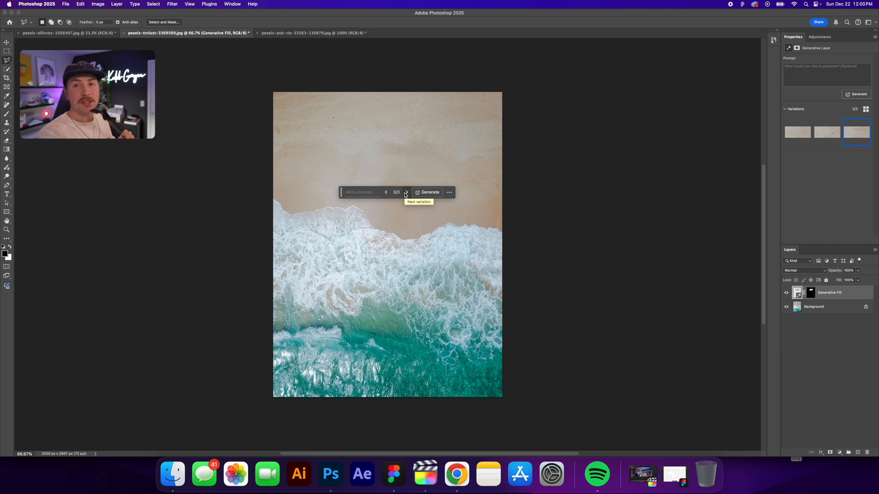
{"action": "left_click", "coordinate": [405, 193]}
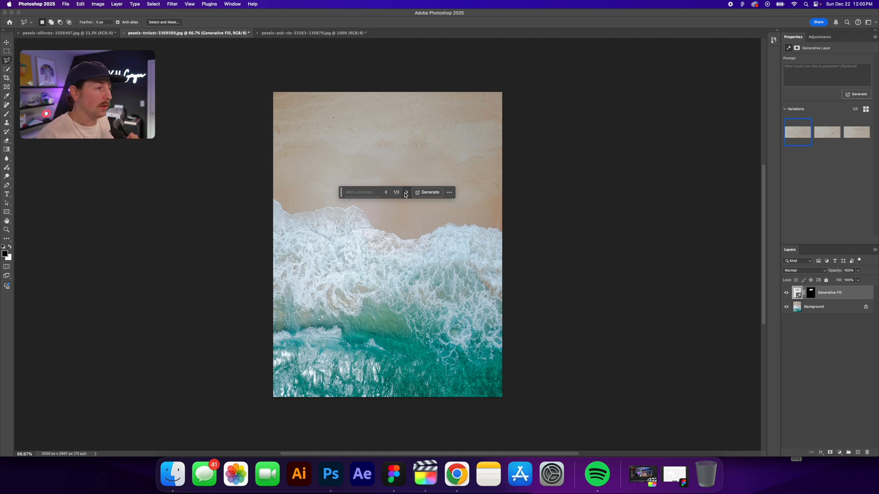
{"action": "left_click", "coordinate": [312, 33]}
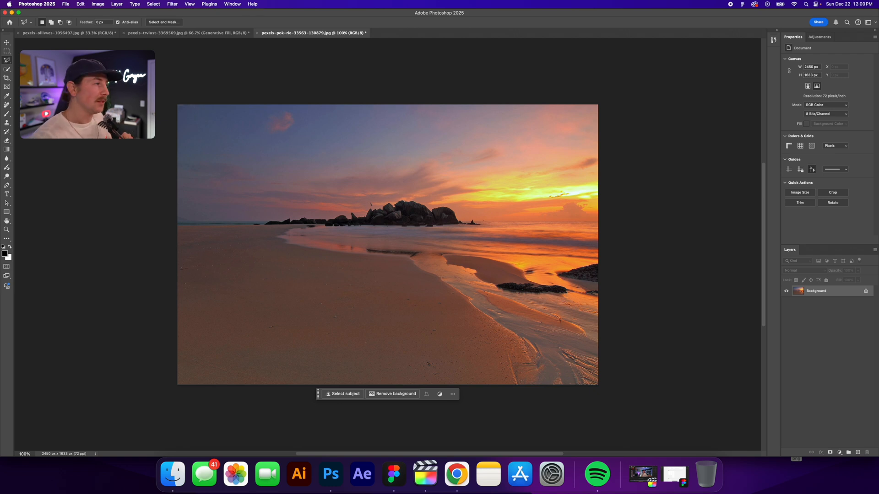
{"action": "mouse_move", "coordinate": [201, 311]}
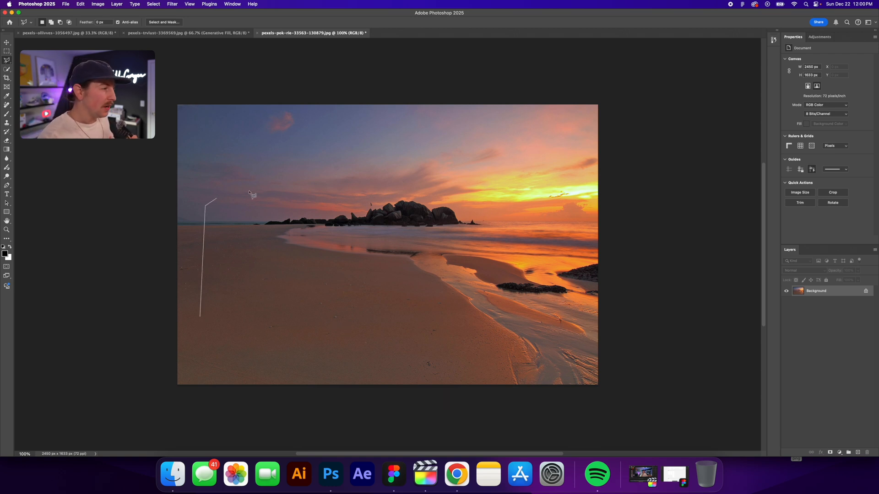
Outline sky above the rocks down onto the sand with the Polygonal Lasso.
{"action": "left_click", "coordinate": [396, 331]}
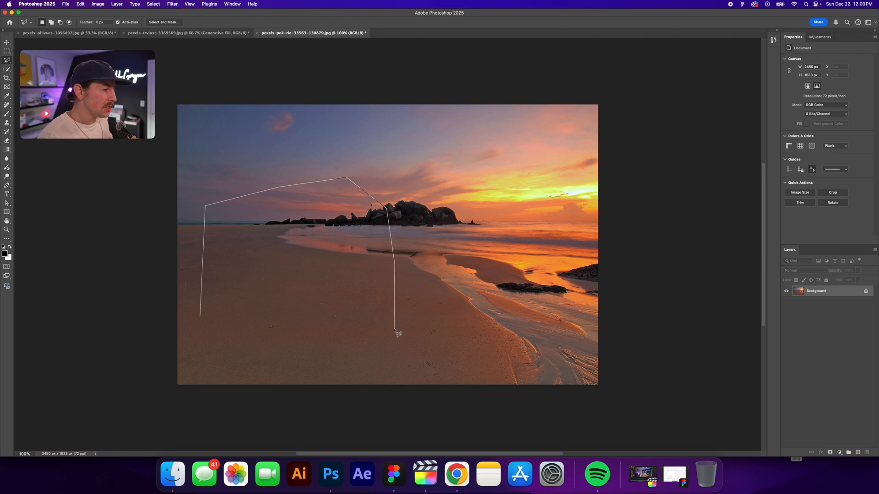
{"action": "left_click", "coordinate": [204, 322]}
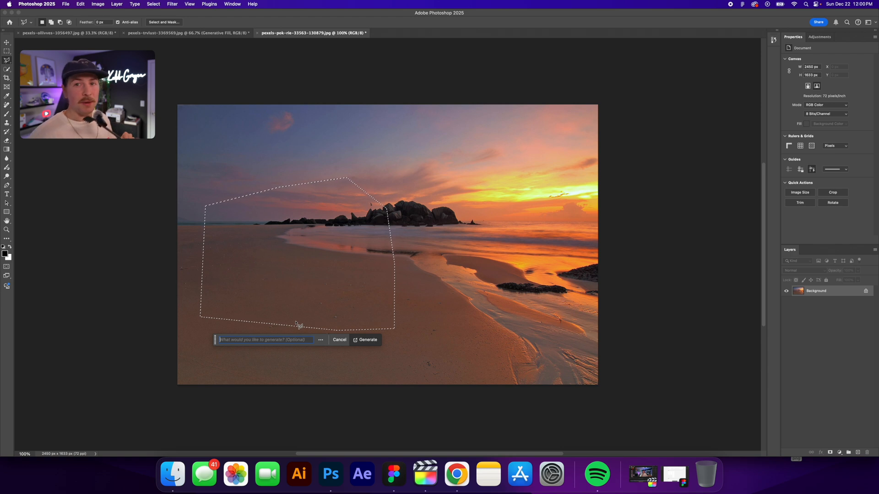
Generate 'Large sandcastle' in the outlined area and browse back to the first variation.
{"action": "type", "text": "l"}
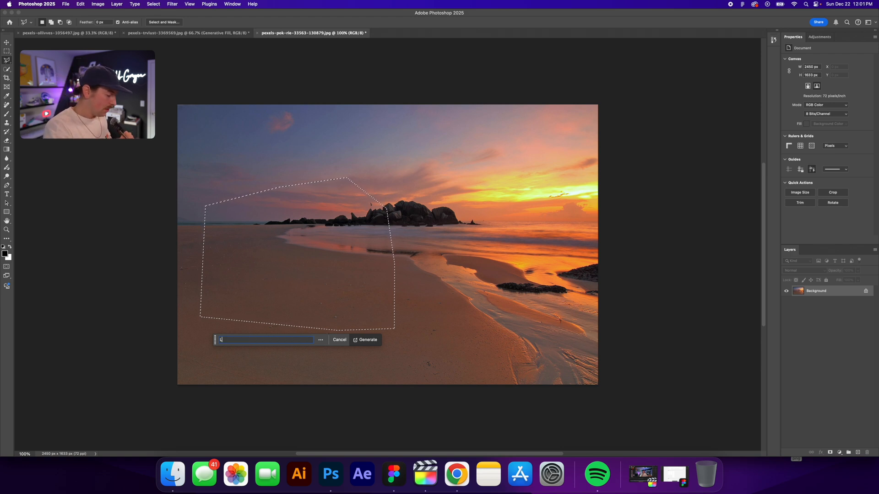
{"action": "type", "text": "Large sa"}
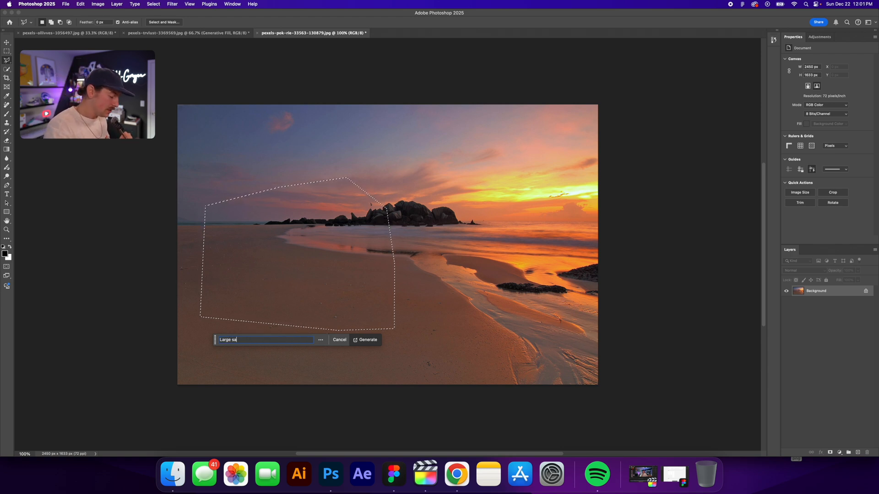
{"action": "type", "text": "ndcast"}
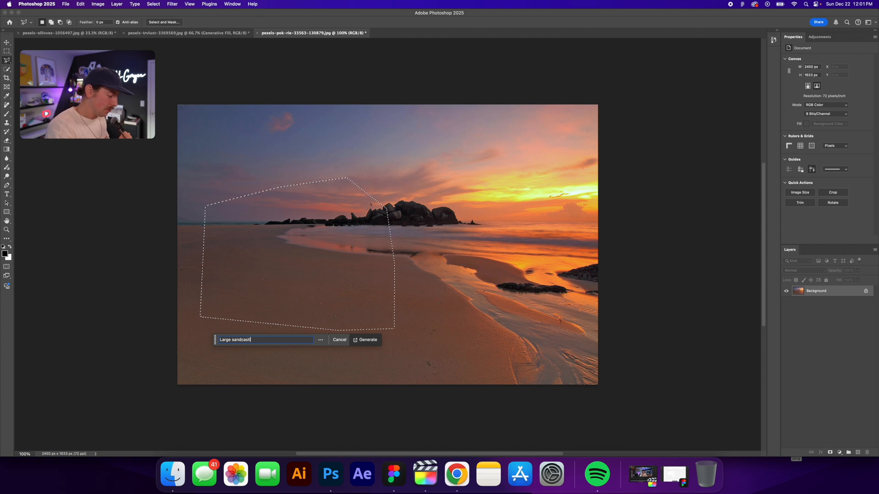
{"action": "type", "text": "le"}
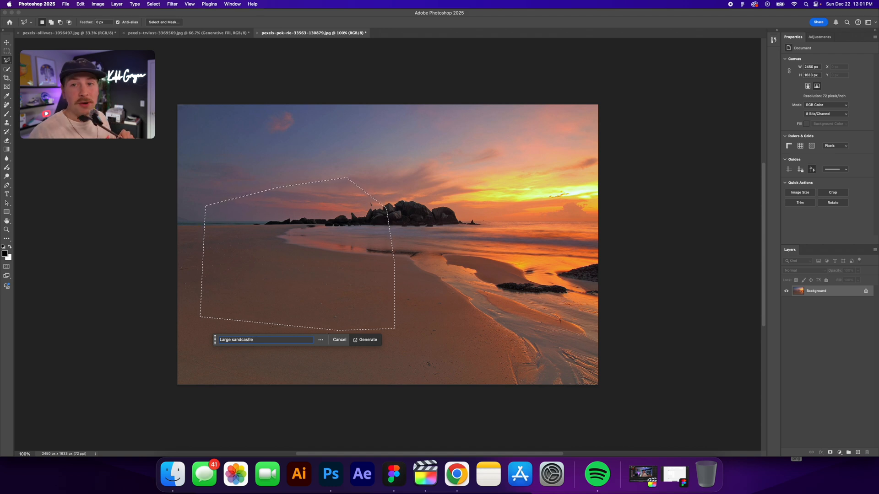
{"action": "left_click", "coordinate": [368, 339]}
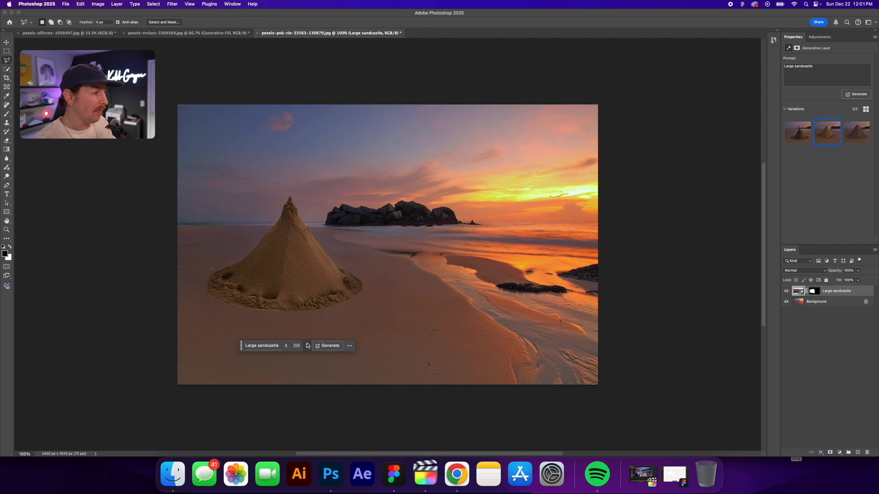
{"action": "left_click", "coordinate": [857, 132]}
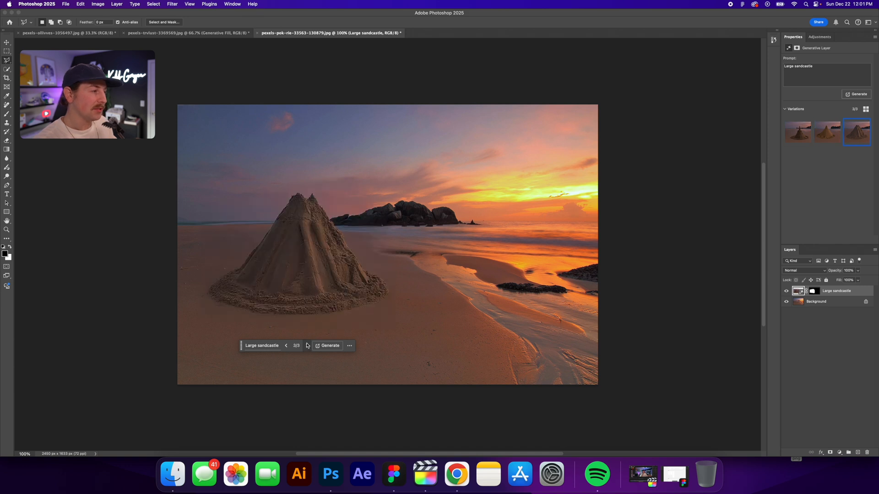
{"action": "left_click", "coordinate": [286, 345]}
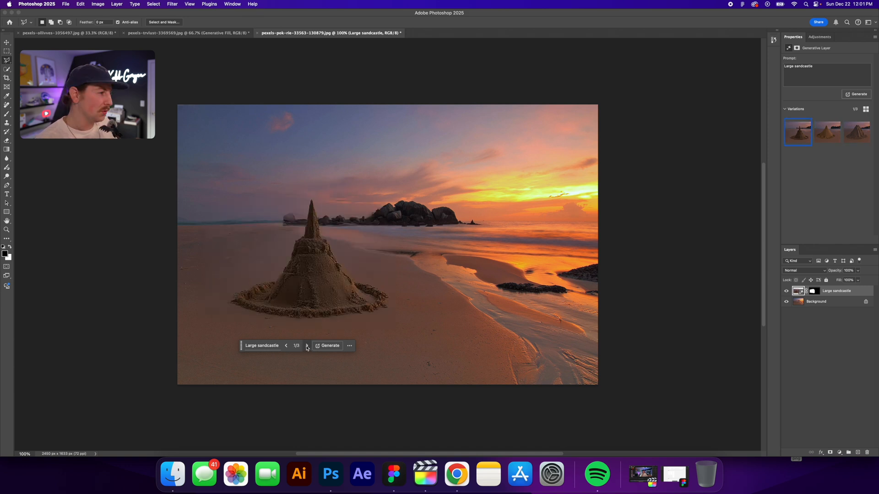
{"action": "mouse_move", "coordinate": [307, 346]}
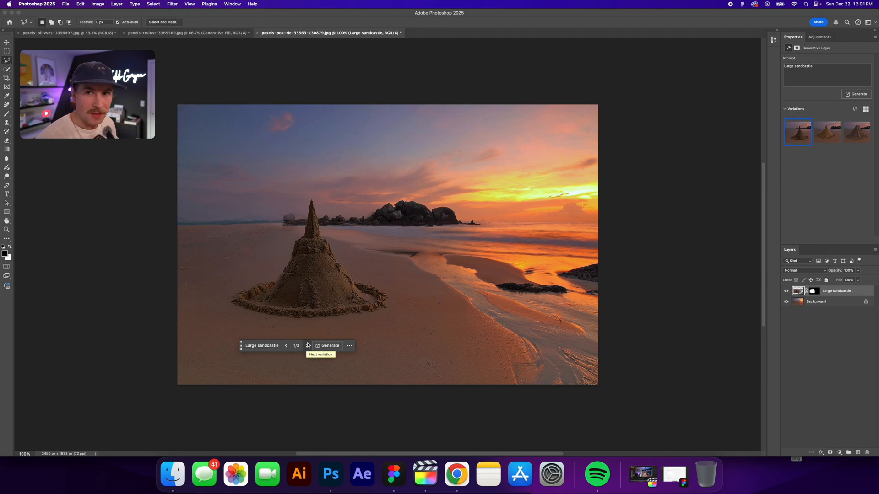
Keep the tiered sandcastle variation, then move over to the Figma ad templates.
{"action": "left_click", "coordinate": [330, 345]}
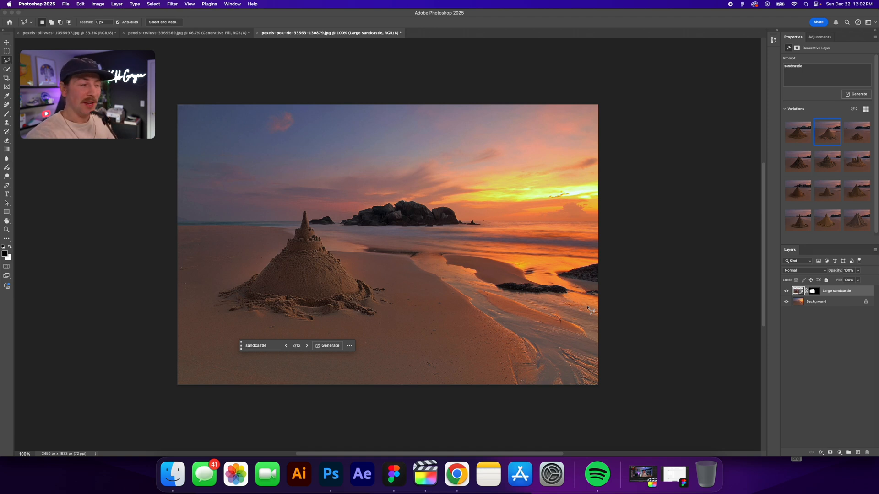
{"action": "mouse_move", "coordinate": [103, 328]}
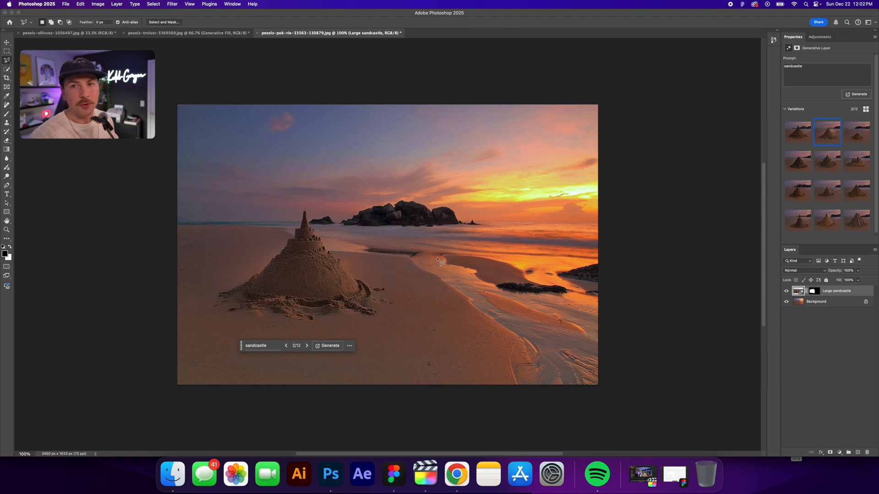
{"action": "mouse_move", "coordinate": [543, 198]}
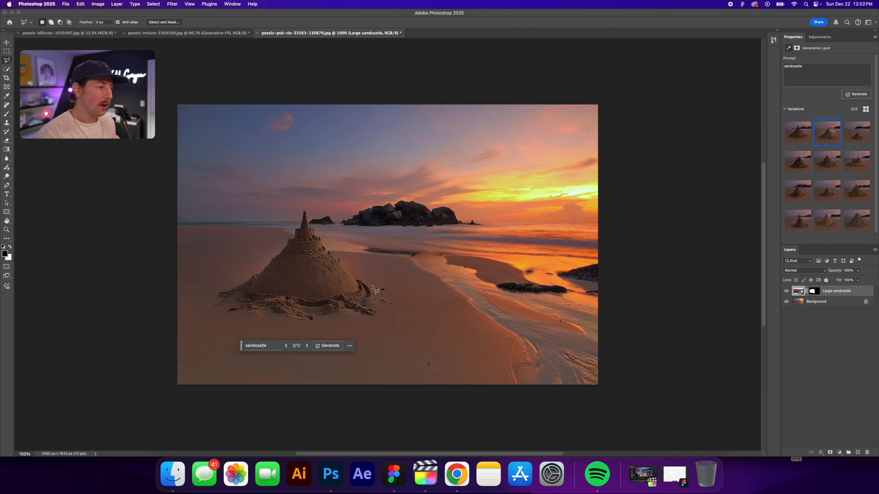
{"action": "mouse_move", "coordinate": [275, 312]}
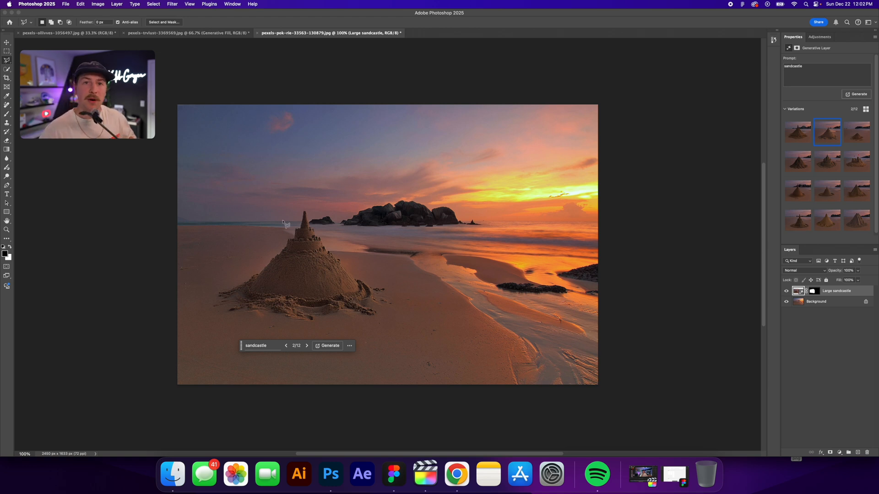
{"action": "left_click", "coordinate": [456, 33]}
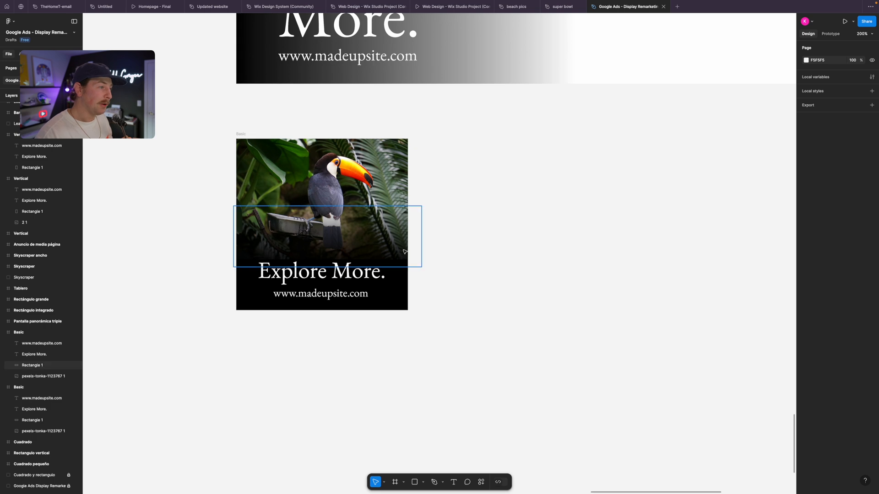
{"action": "left_click", "coordinate": [501, 256]}
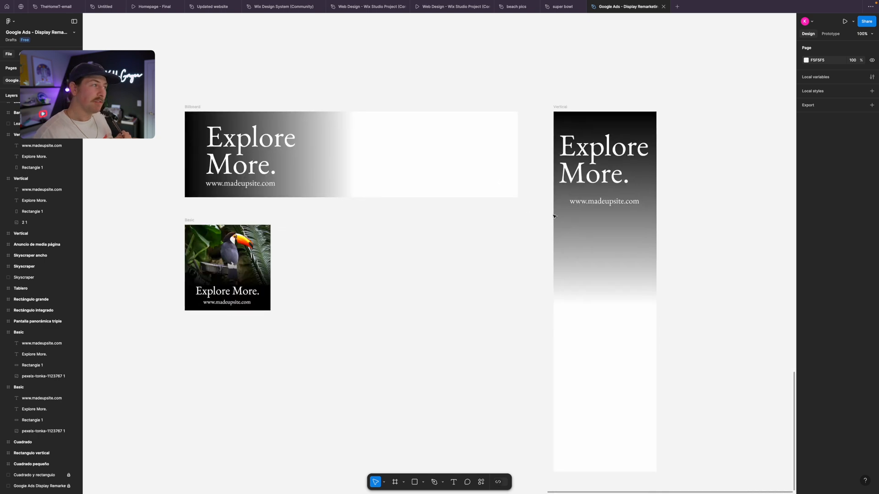
{"action": "mouse_move", "coordinate": [285, 87]}
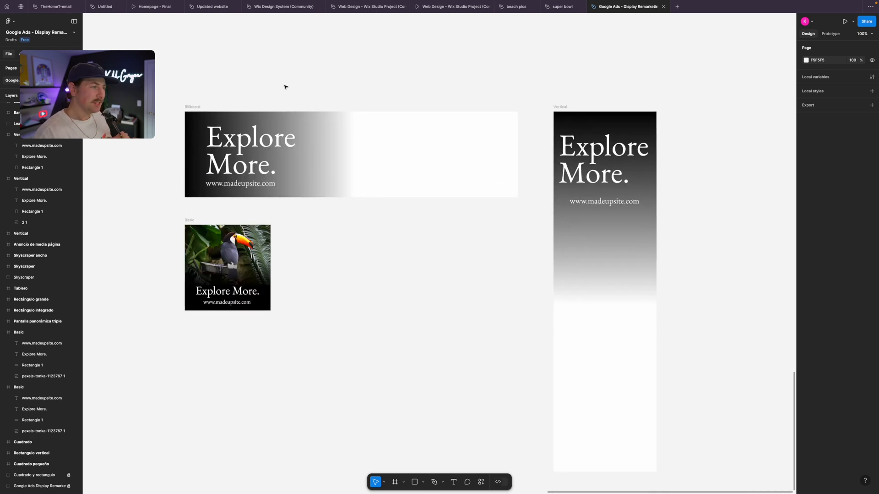
Place the toucan photo into the Billboard frame.
{"action": "left_click", "coordinate": [227, 252]}
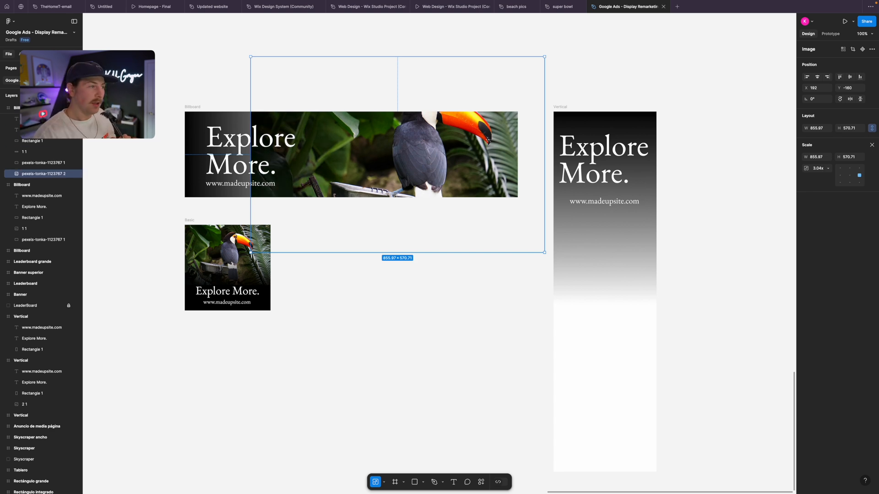
{"action": "mouse_move", "coordinate": [450, 295]}
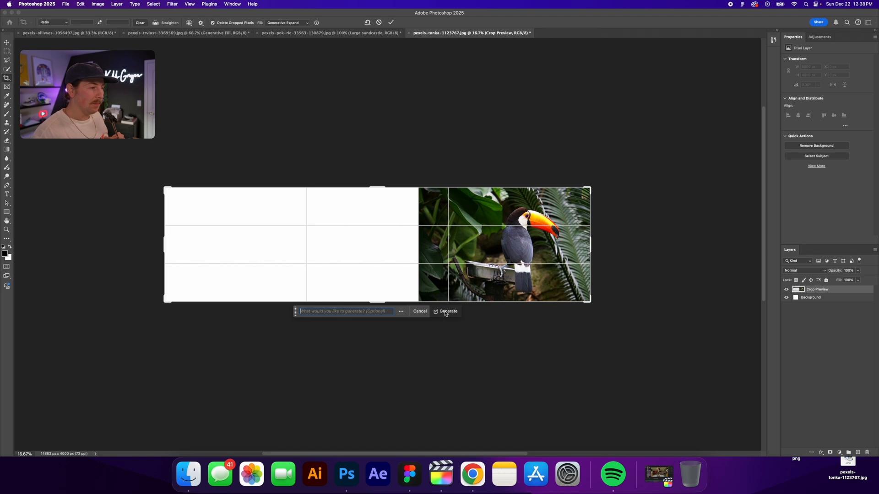
Generate jungle foliage to fill the widened empty left area of the toucan photo.
{"action": "left_click", "coordinate": [448, 311]}
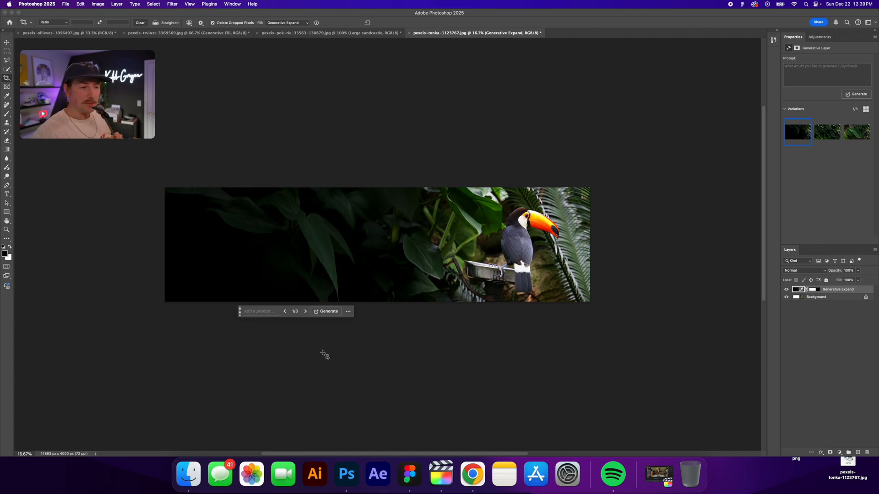
Choose foliage variation 2 of 3 for the widened toucan banner.
{"action": "left_click", "coordinate": [305, 311]}
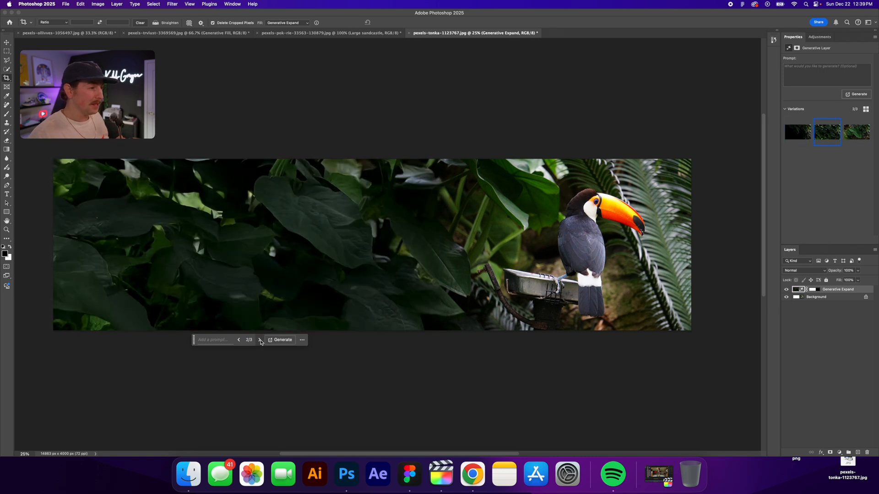
{"action": "mouse_move", "coordinate": [546, 154]}
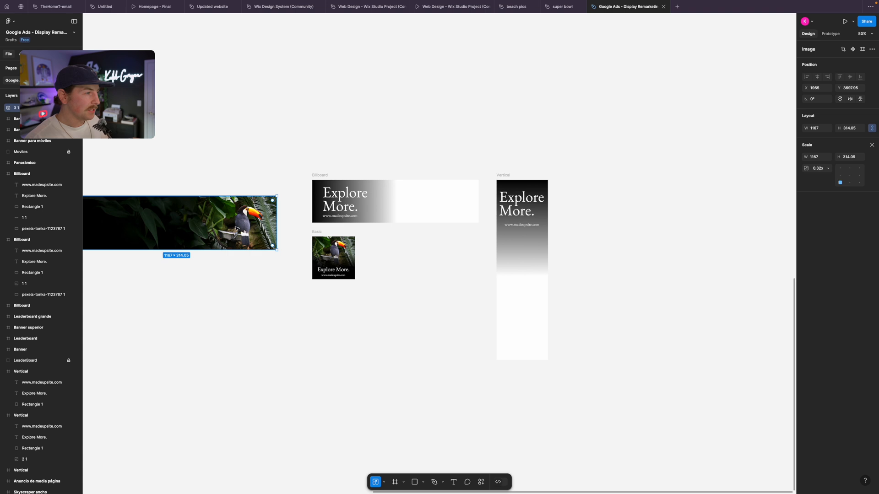
Position the wide toucan image in the Billboard ad and select the Rectangle 1 gradient behind the headline.
{"action": "left_click", "coordinate": [461, 131]}
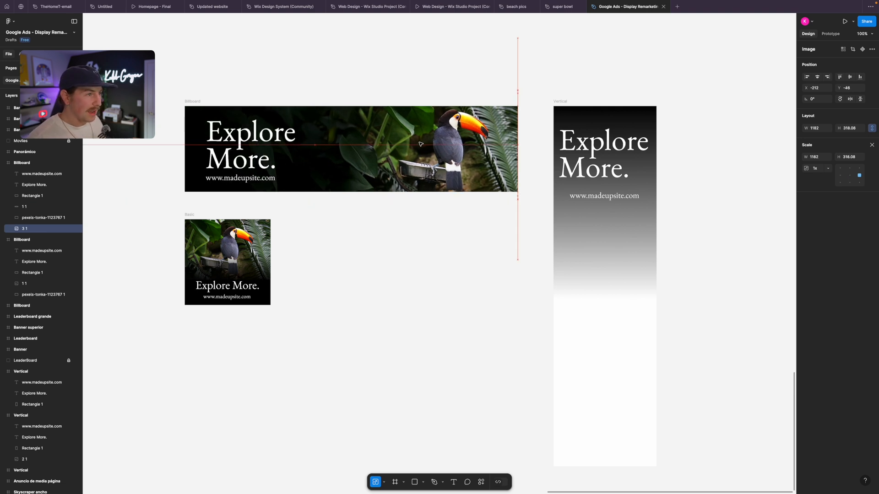
{"action": "left_click", "coordinate": [350, 149]}
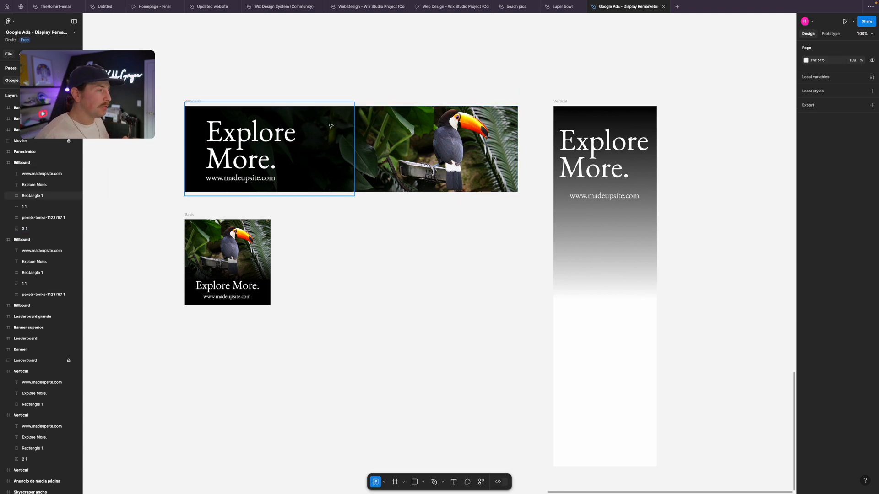
{"action": "left_click", "coordinate": [448, 139]}
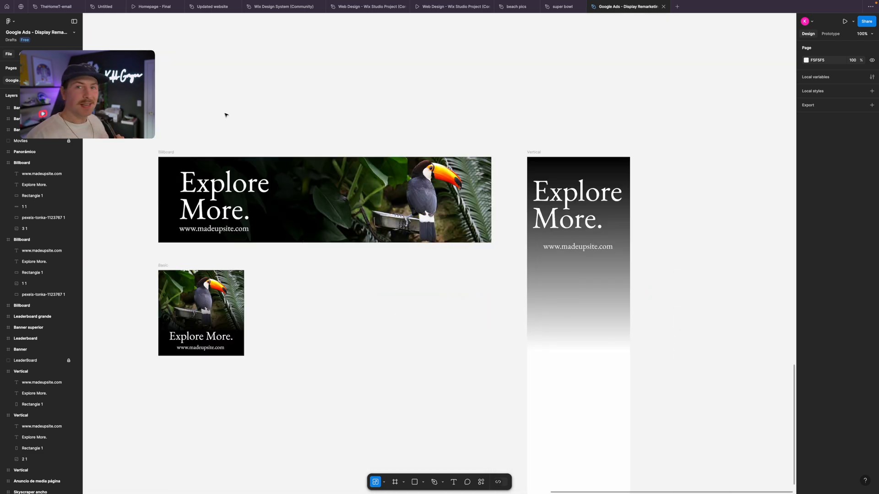
{"action": "mouse_move", "coordinate": [499, 187]}
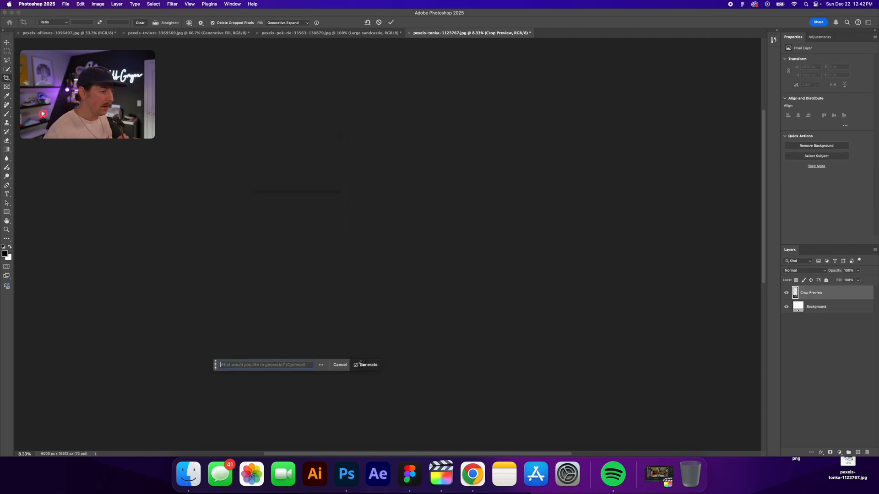
Generate garden scenery to fill the toucan photo's tall expanded canvas.
{"action": "left_click", "coordinate": [366, 366]}
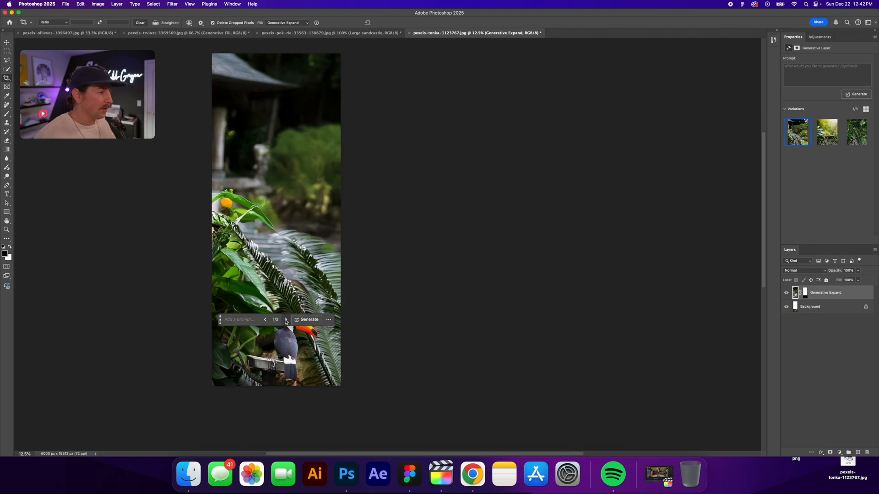